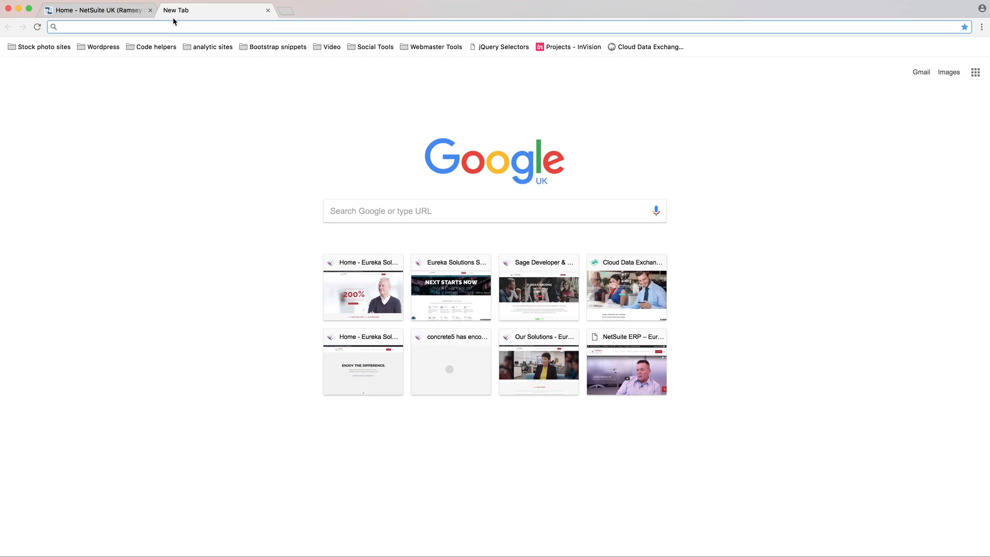
# Search Google for Google News via google.co.uk and go to the Google News result
pyautogui.write('google.co.uk')
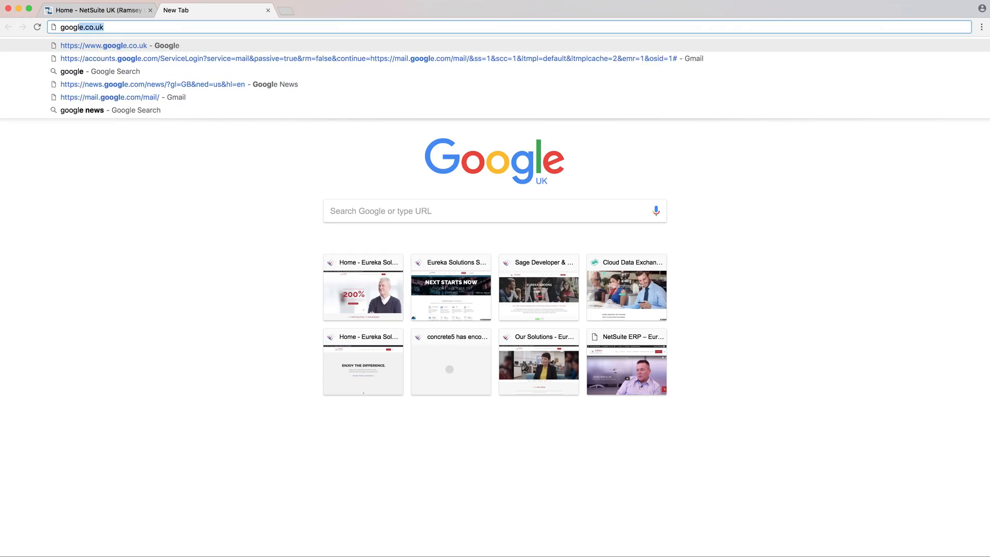
pyautogui.click(83, 110)
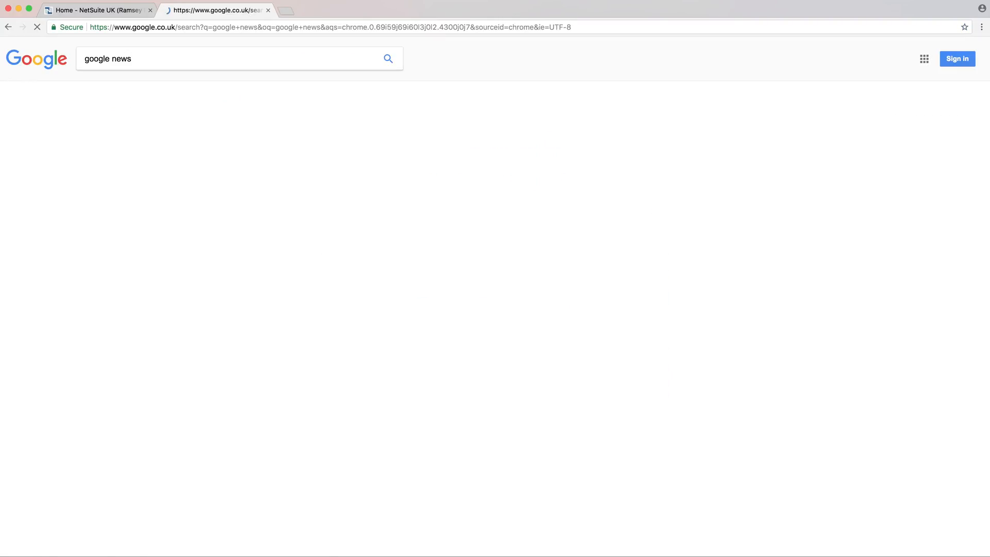
pyautogui.click(388, 57)
pyautogui.write('b')
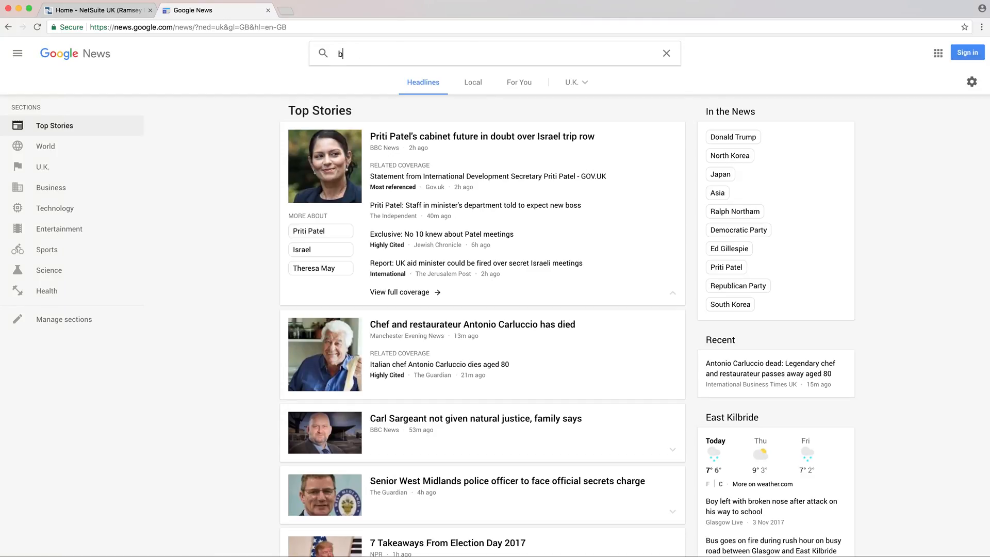
# Search Google News for 'business uk' and open the results' RSS feed from the footer
pyautogui.write('usiness uk')
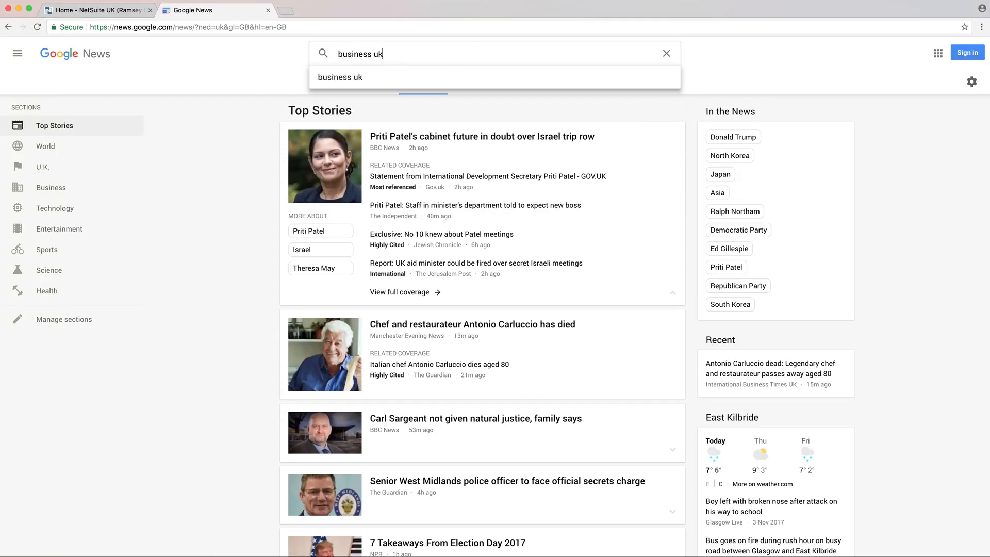
pyautogui.click(340, 78)
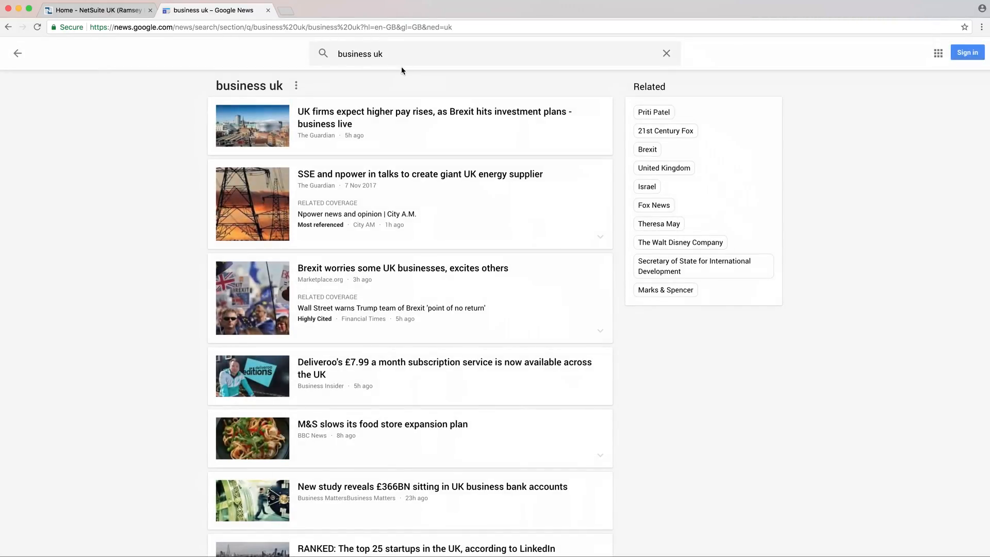
pyautogui.moveTo(545, 165)
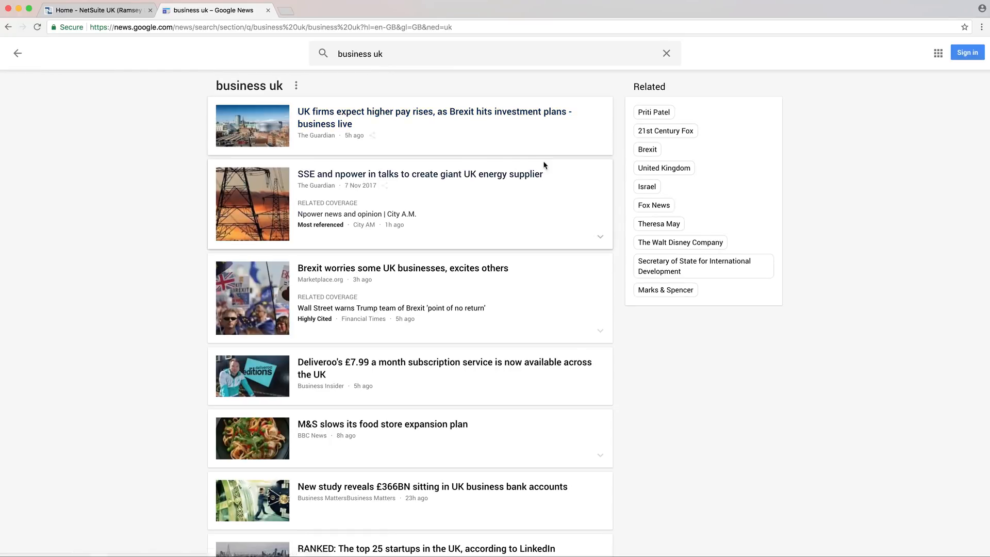
pyautogui.scroll(-3)
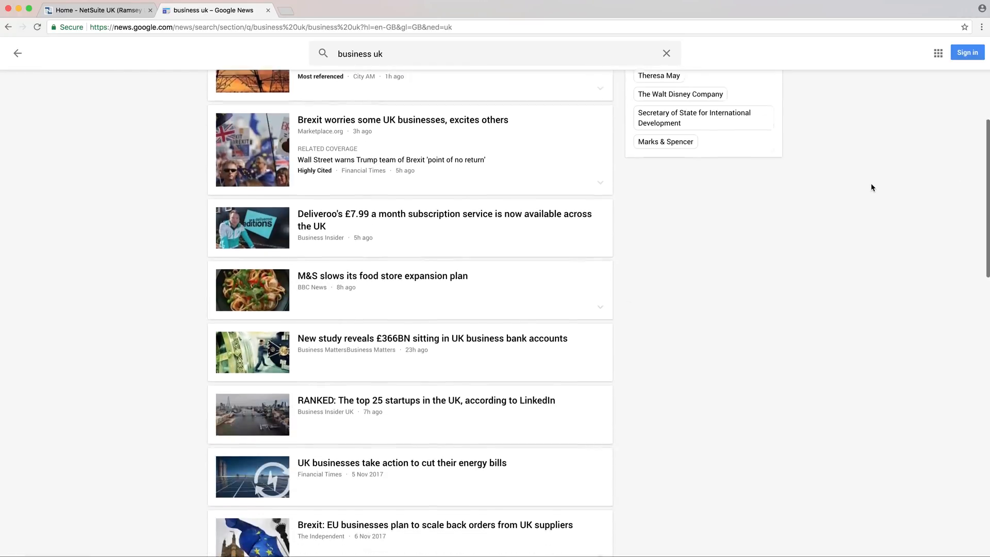
pyautogui.scroll(-3)
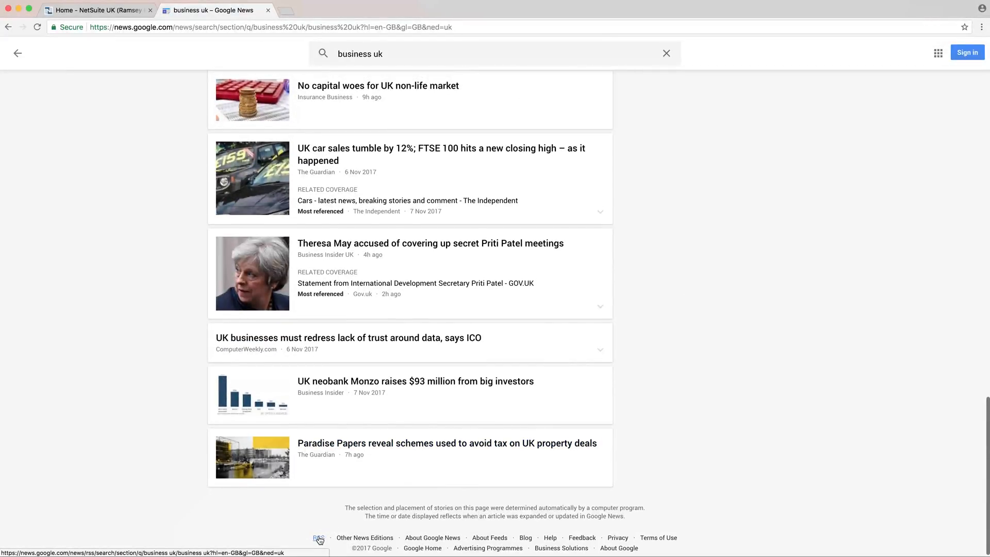
pyautogui.click(319, 540)
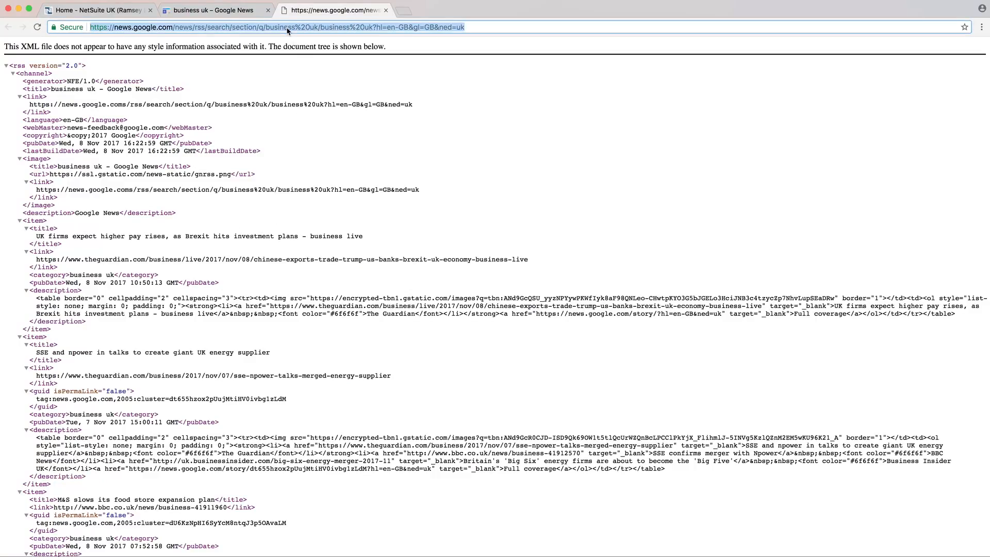
pyautogui.moveTo(299, 39)
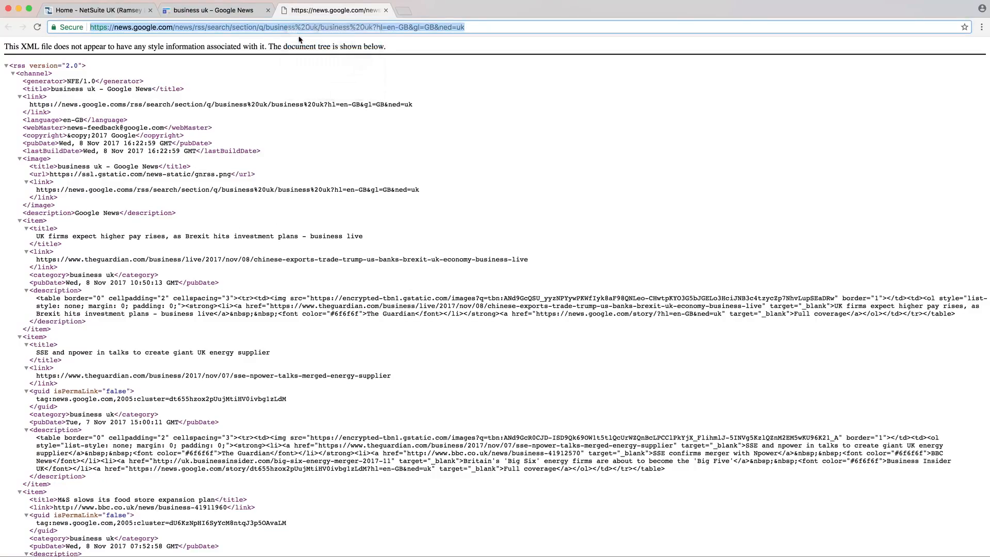
pyautogui.moveTo(143, 23)
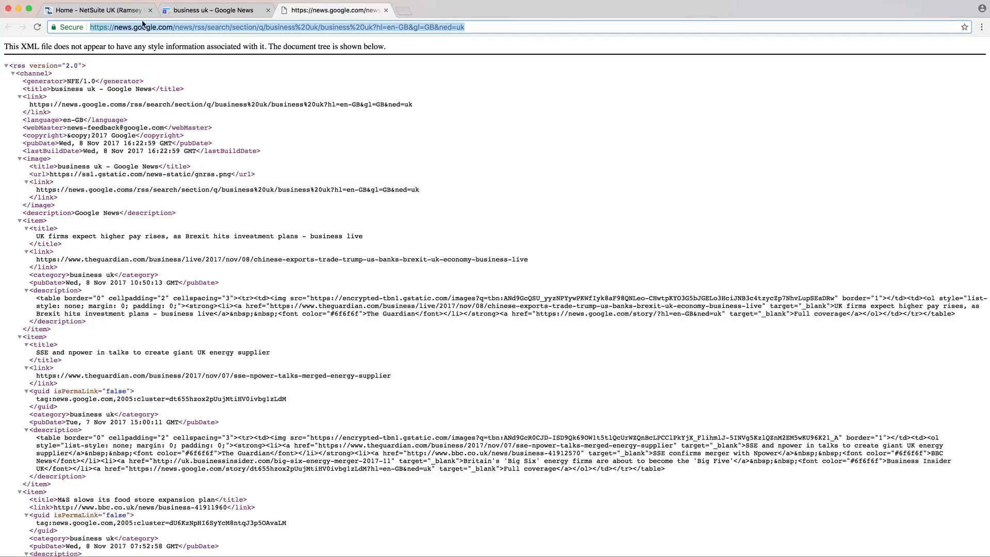
# Return to the NetSuite dashboard tab with the feed address copied
pyautogui.click(95, 10)
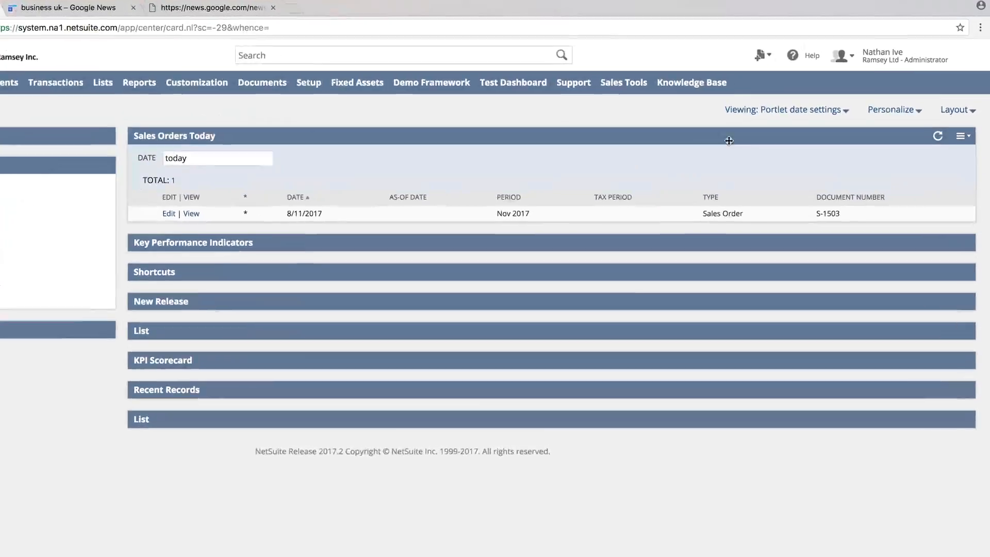
# Add the RSS/Atom Feed portlet from Personalize and bring up its menu
pyautogui.click(890, 110)
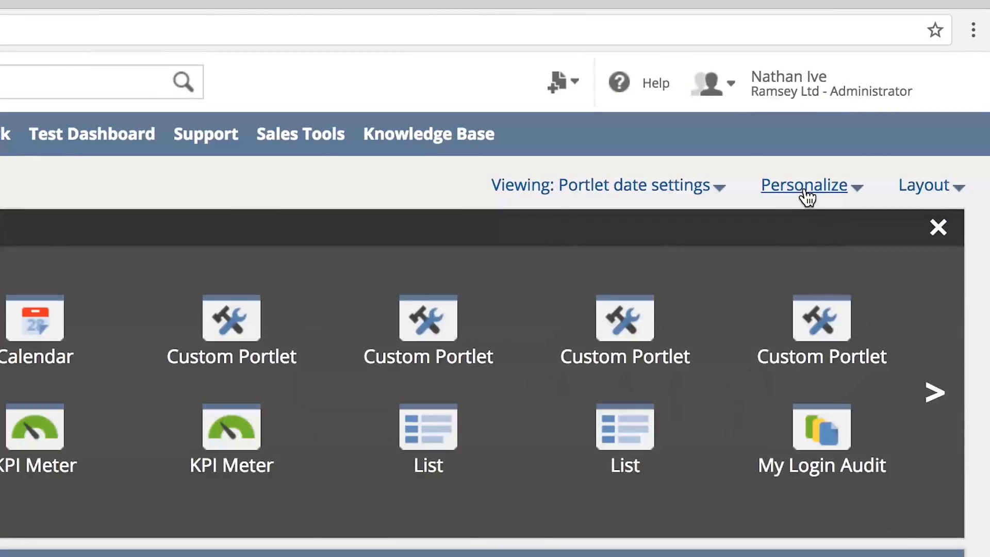
pyautogui.click(935, 393)
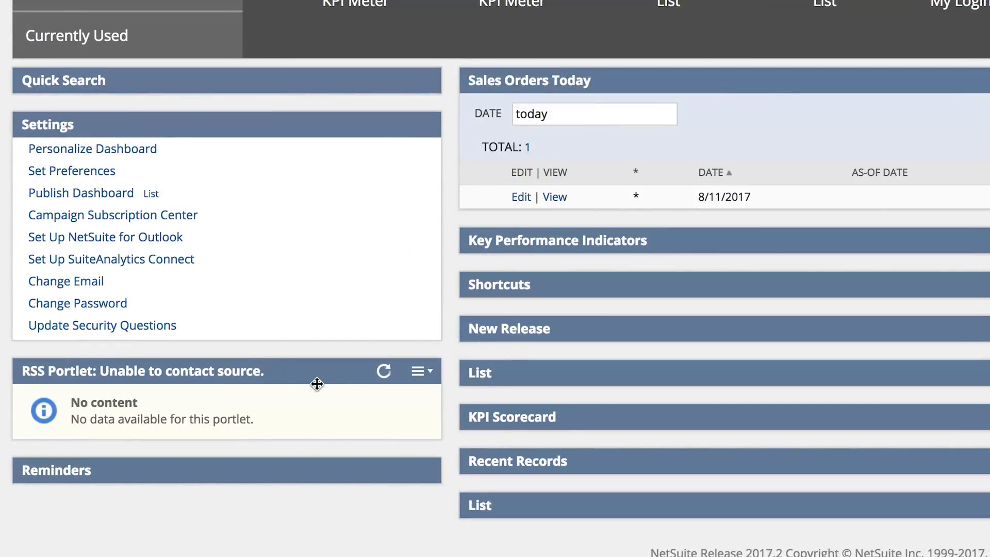
pyautogui.click(421, 371)
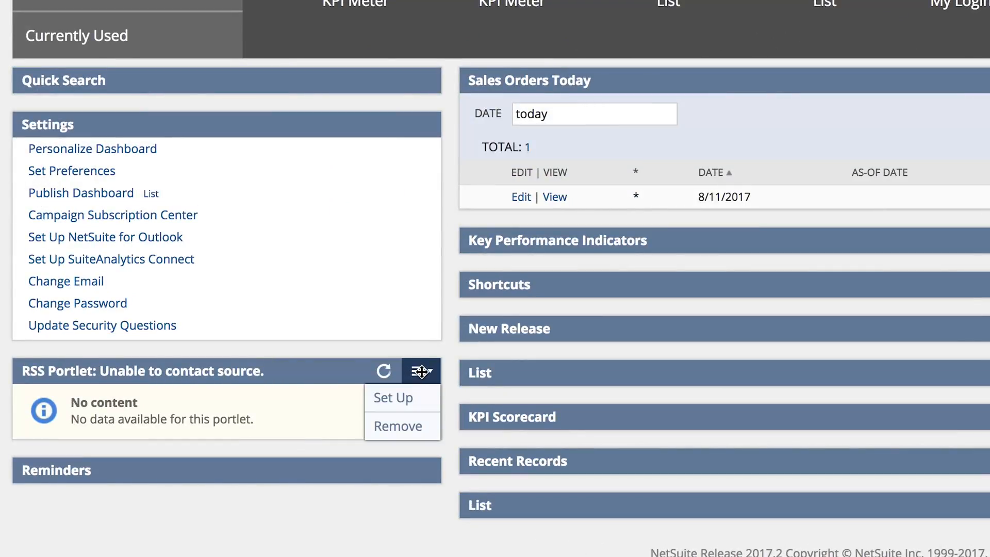
# Set the portlet's Source to Custom and paste the business uk feed URL, showing details
pyautogui.click(393, 399)
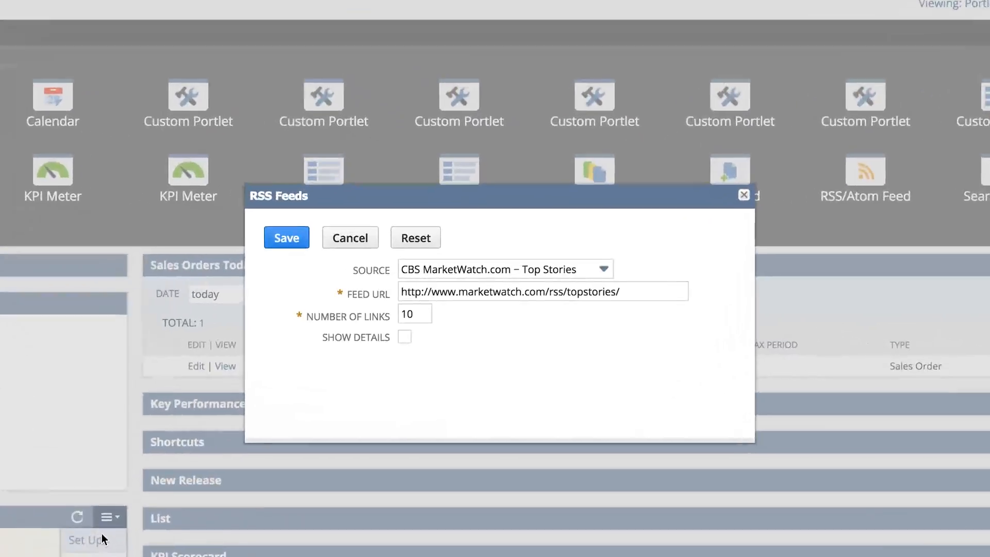
pyautogui.click(597, 269)
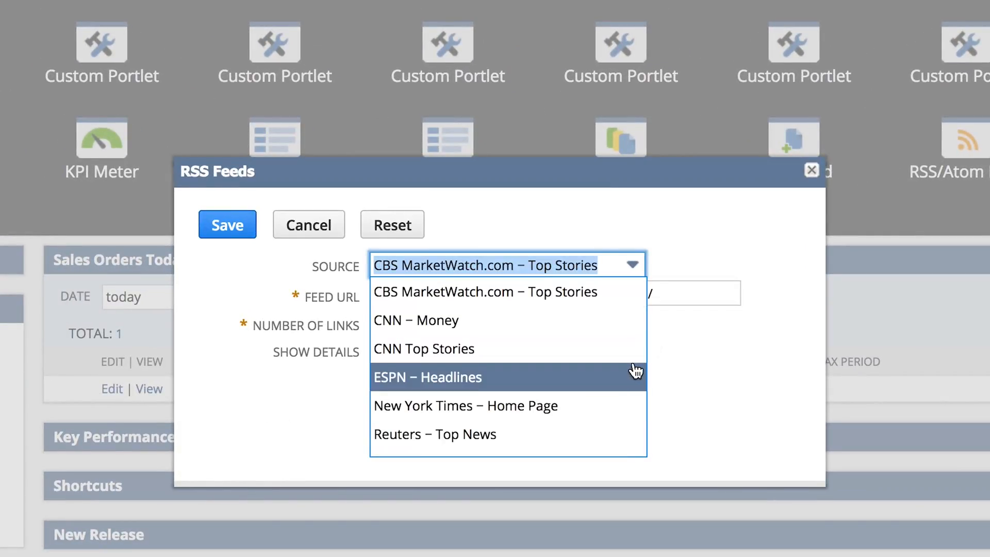
pyautogui.scroll(3)
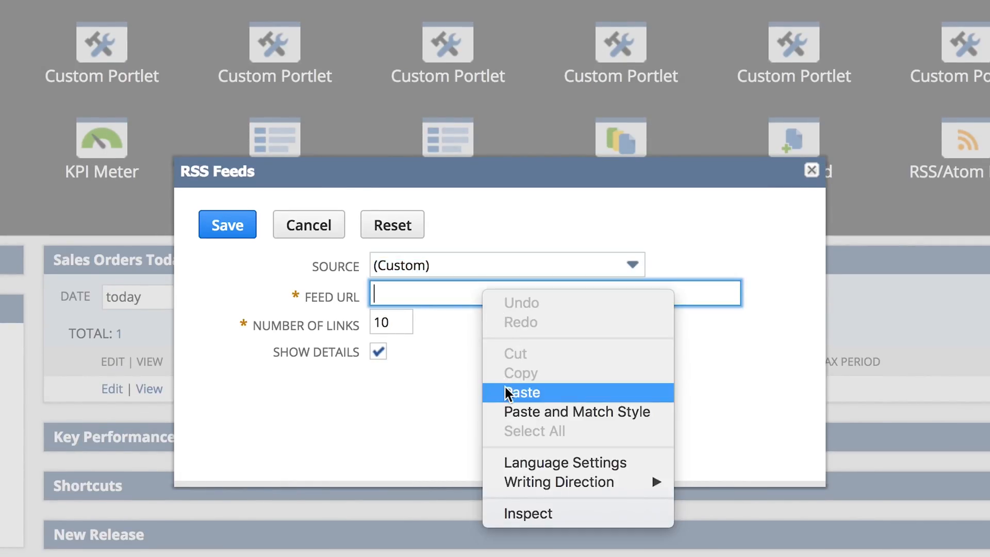
pyautogui.click(523, 392)
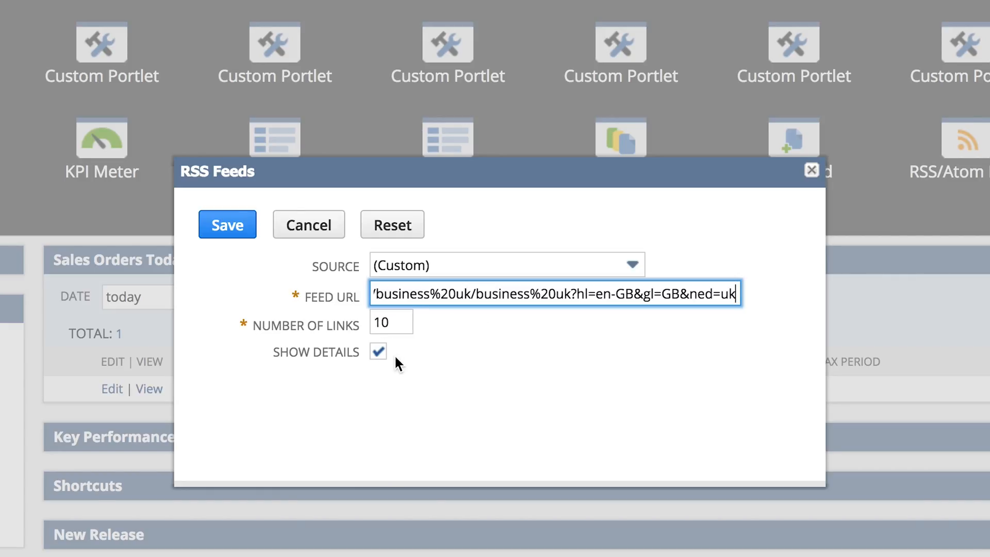
pyautogui.moveTo(227, 224)
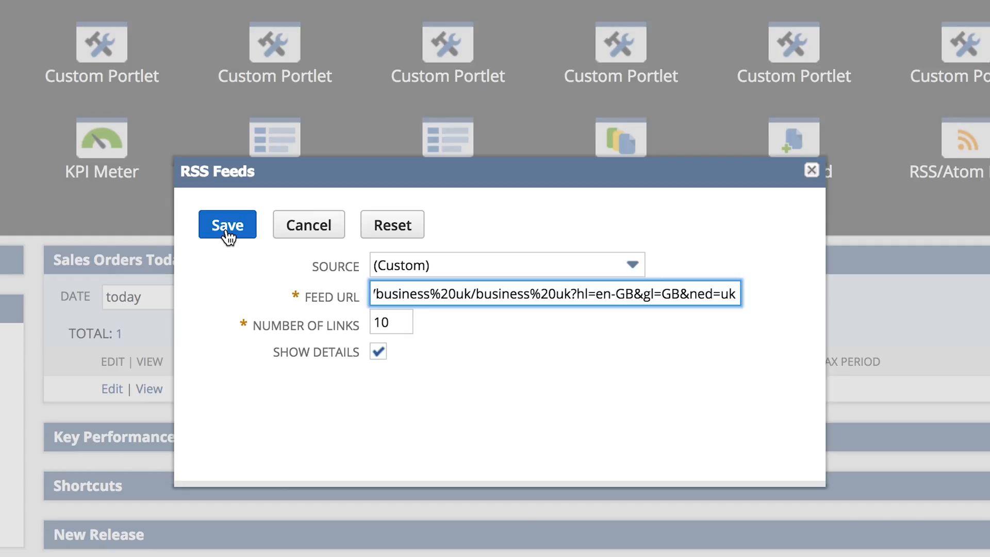
# Save the feed settings and refresh the portlet to show the business uk headlines
pyautogui.click(227, 225)
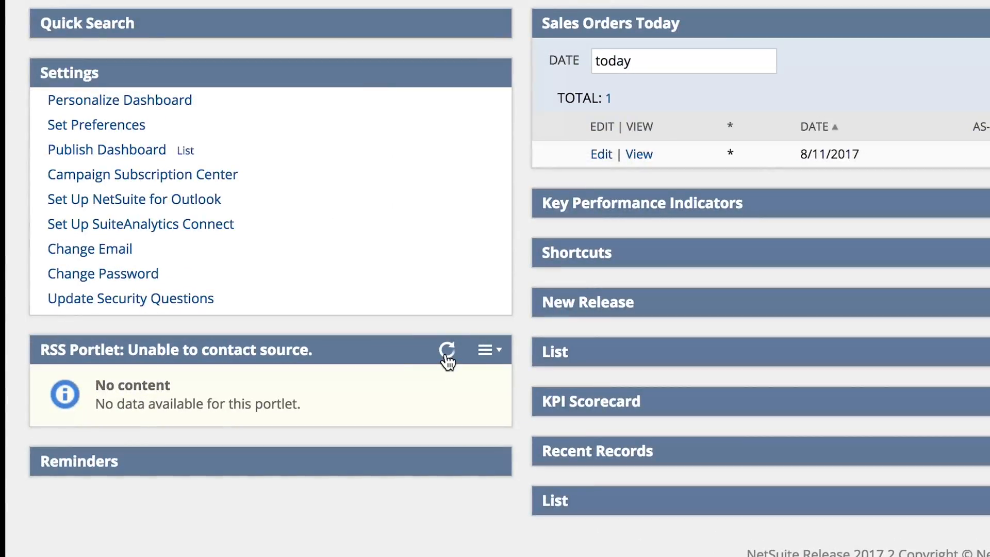
pyautogui.click(447, 350)
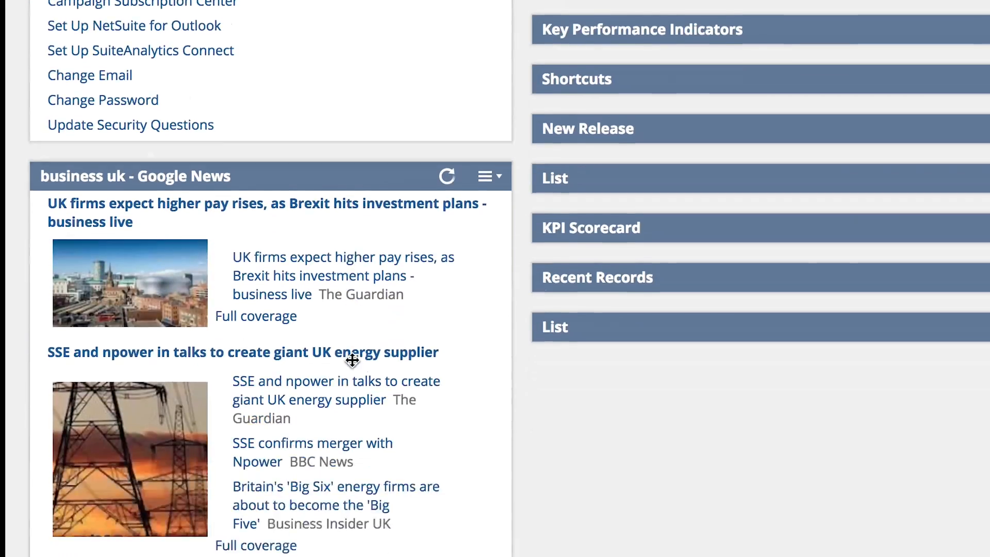
pyautogui.scroll(-3)
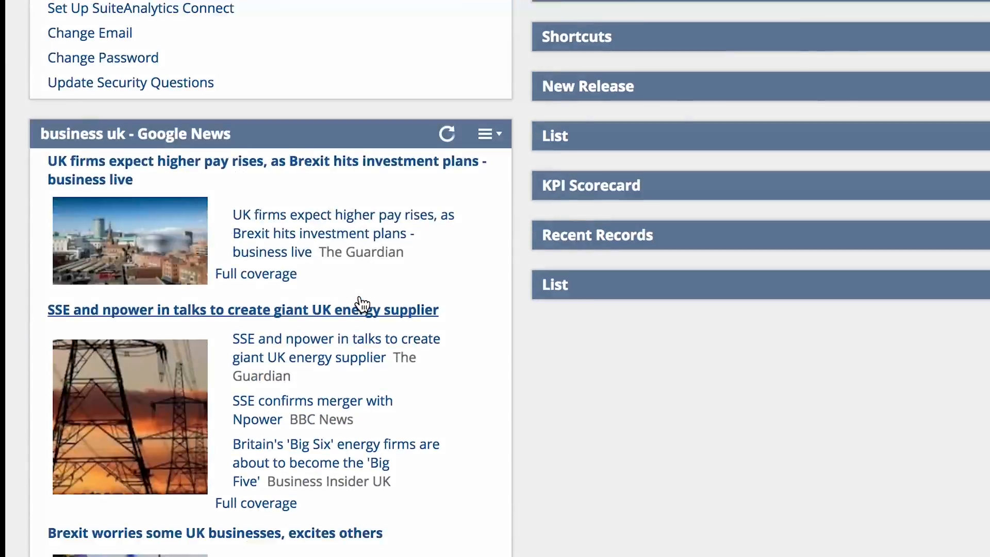
pyautogui.scroll(-3)
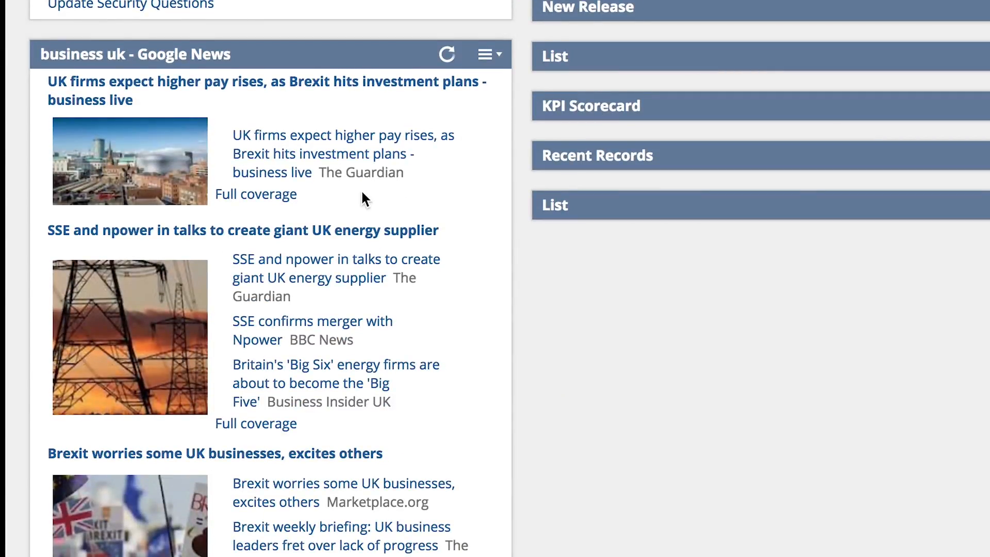
pyautogui.moveTo(447, 54)
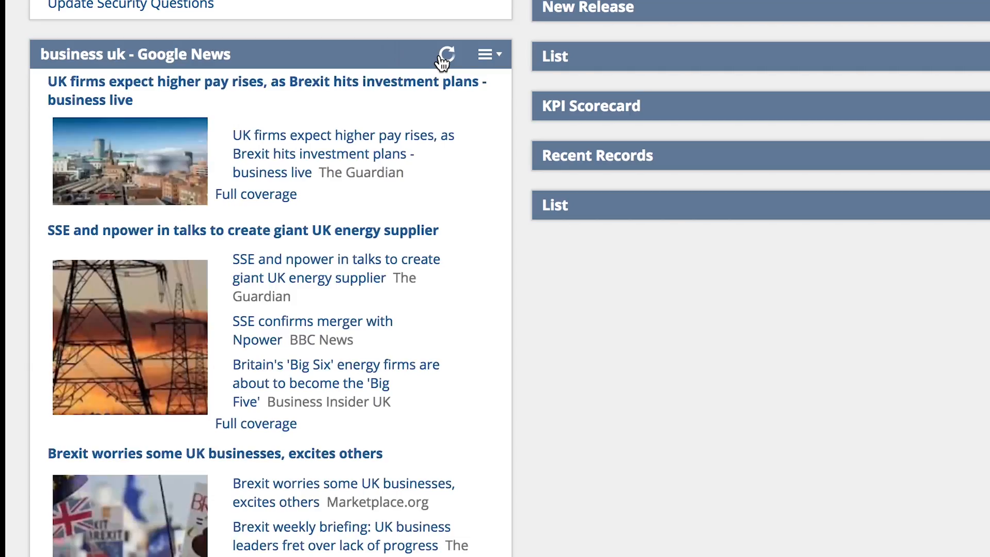